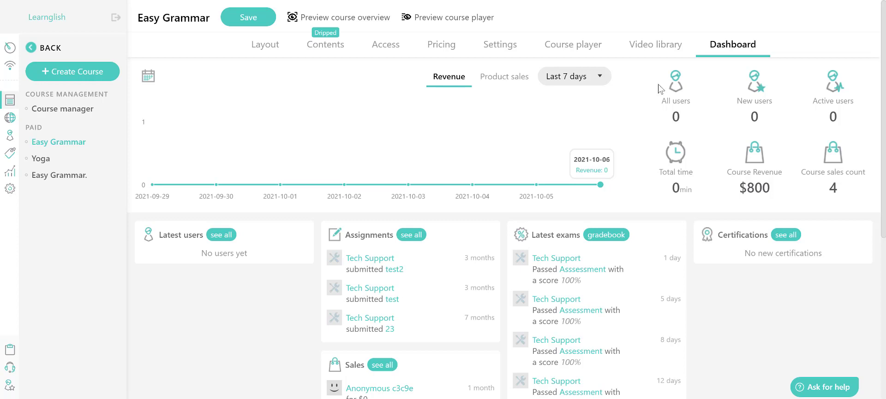
pyautogui.moveTo(655, 87)
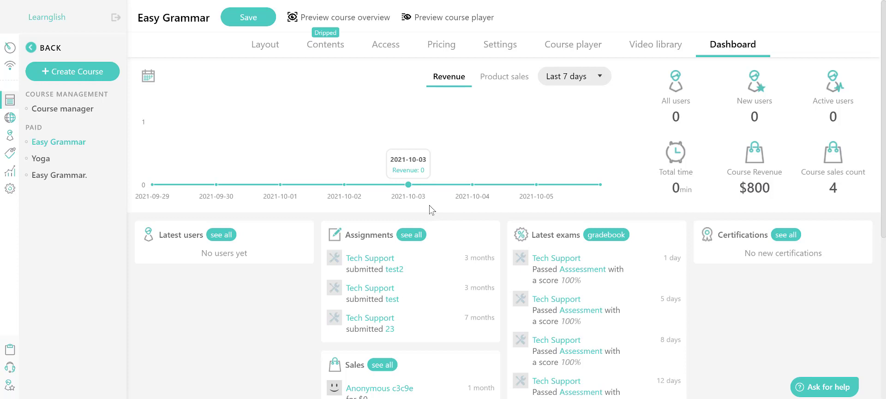
pyautogui.moveTo(216, 185)
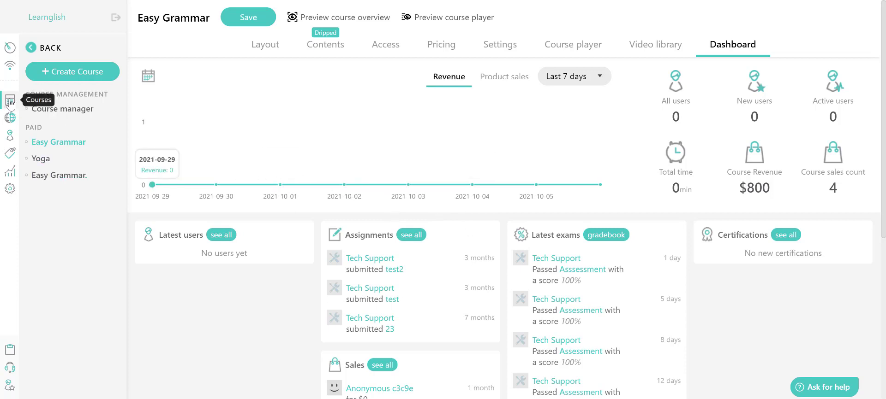
pyautogui.moveTo(62, 145)
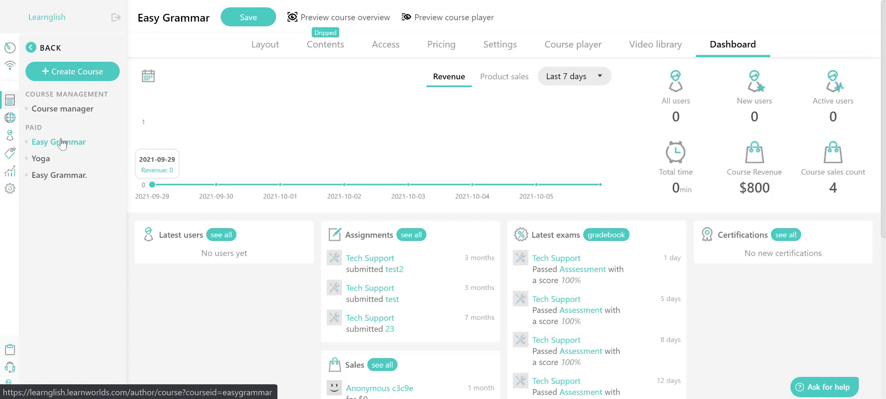
pyautogui.moveTo(725, 50)
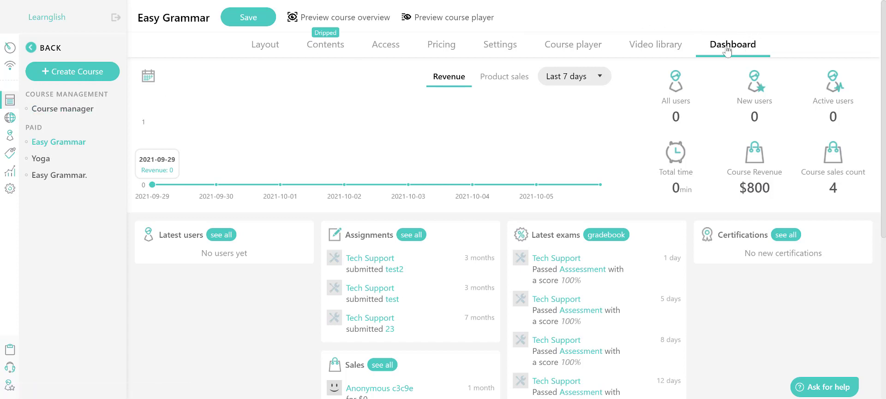
pyautogui.moveTo(744, 50)
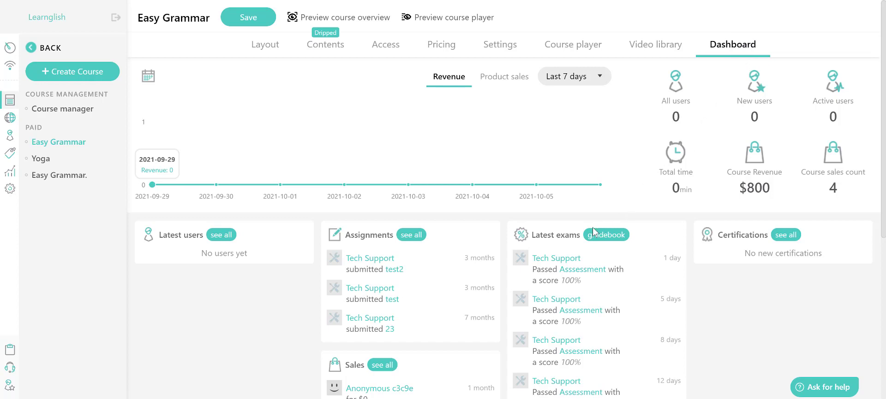
pyautogui.moveTo(458, 320)
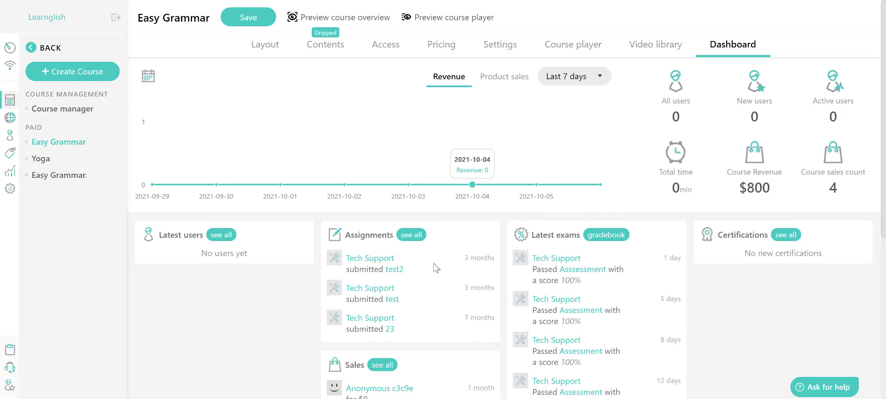
pyautogui.moveTo(446, 232)
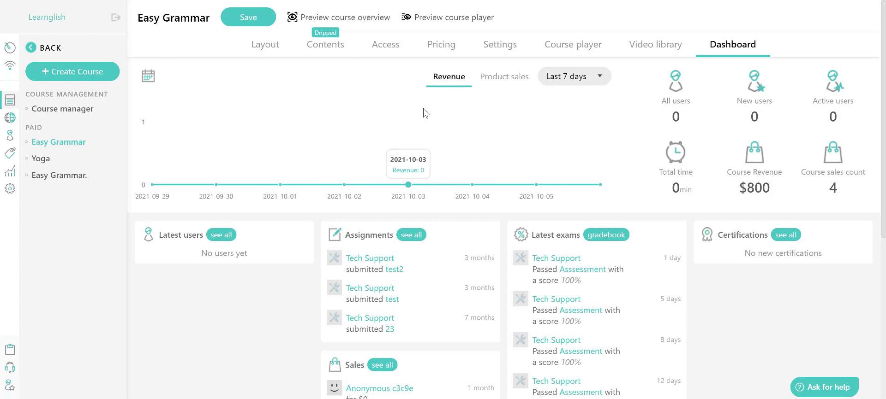
# Reveal the revenue chart's period options: Last 7 days, Last 30 days and Last 60 days
pyautogui.click(574, 76)
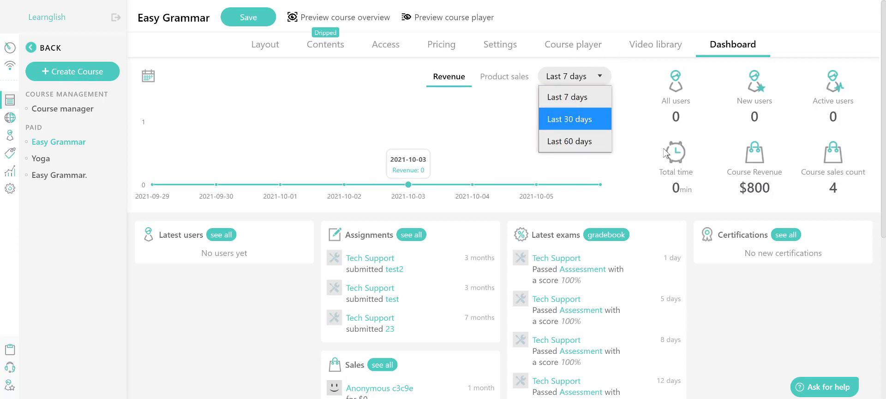
pyautogui.moveTo(570, 141)
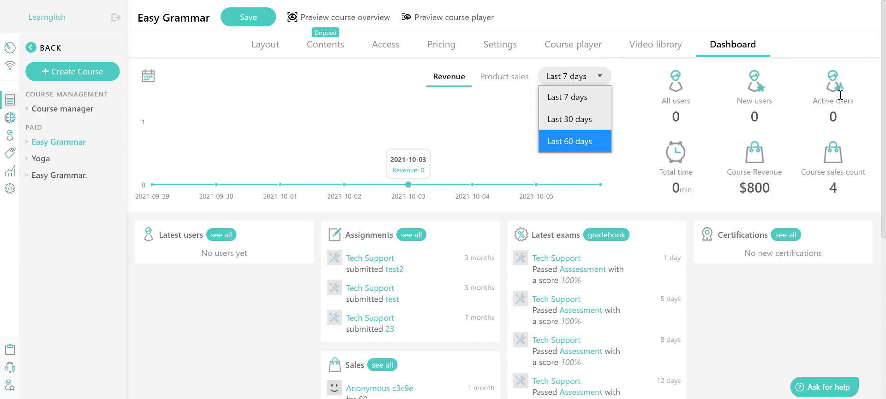
pyautogui.moveTo(861, 104)
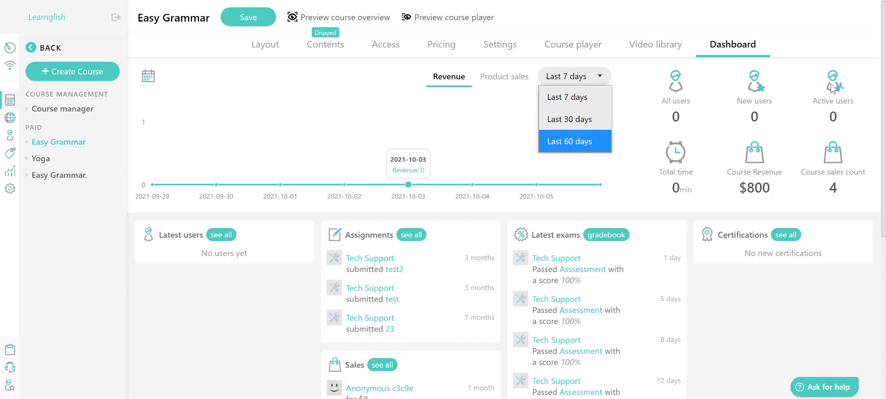
pyautogui.moveTo(391, 262)
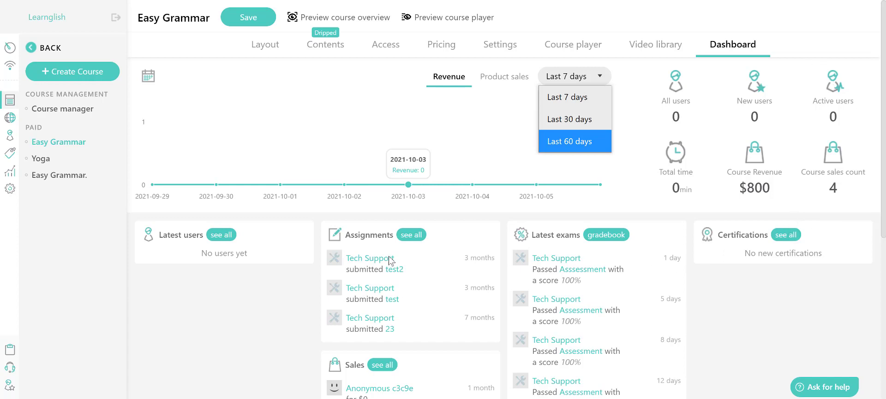
pyautogui.moveTo(442, 347)
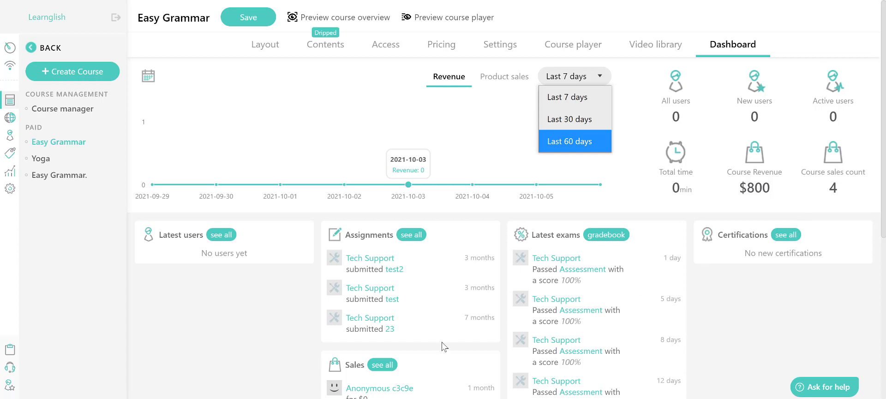
pyautogui.moveTo(484, 366)
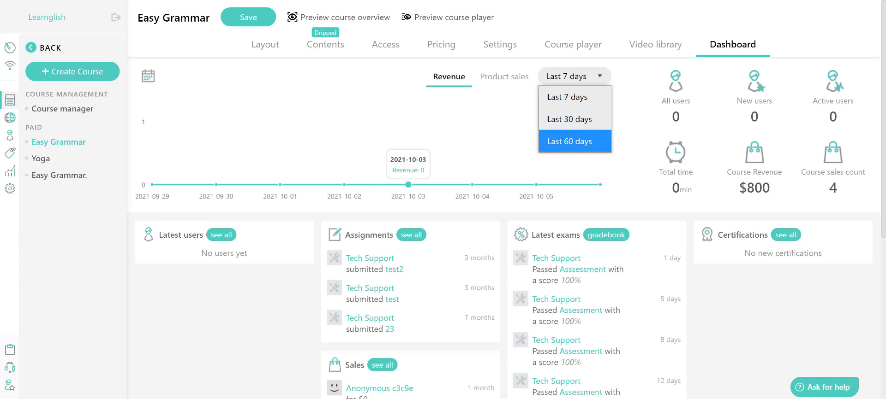
pyautogui.moveTo(205, 268)
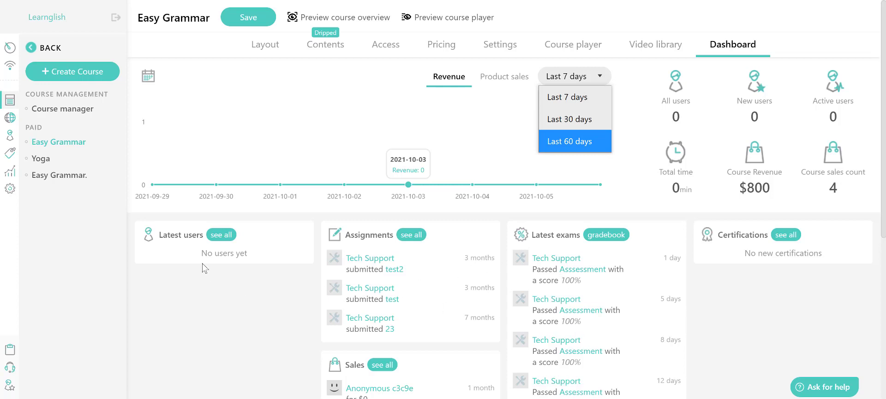
pyautogui.moveTo(402, 325)
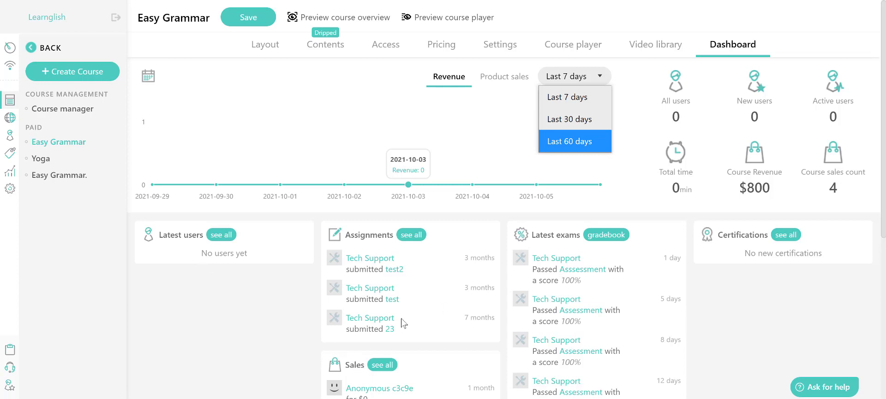
pyautogui.moveTo(677, 262)
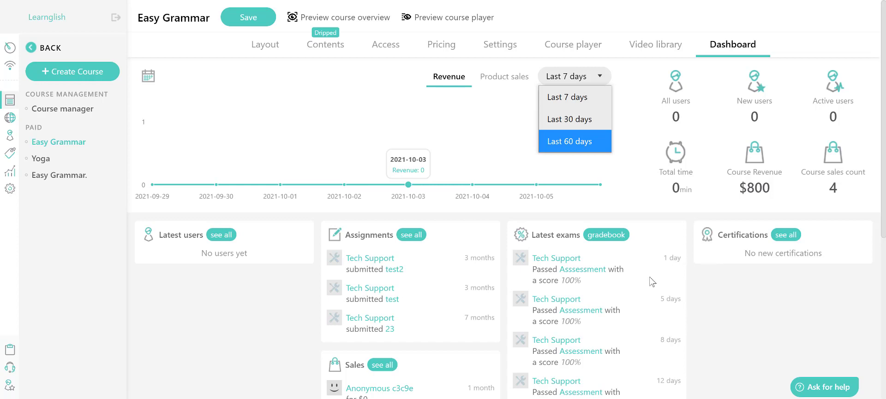
pyautogui.moveTo(99, 238)
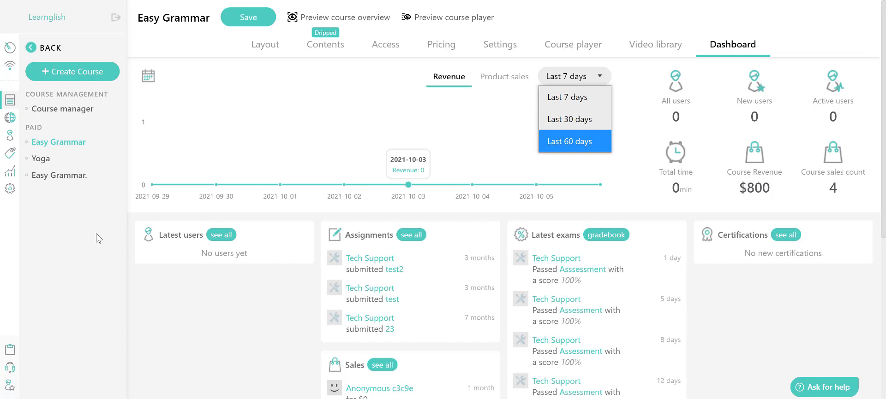
pyautogui.moveTo(382, 365)
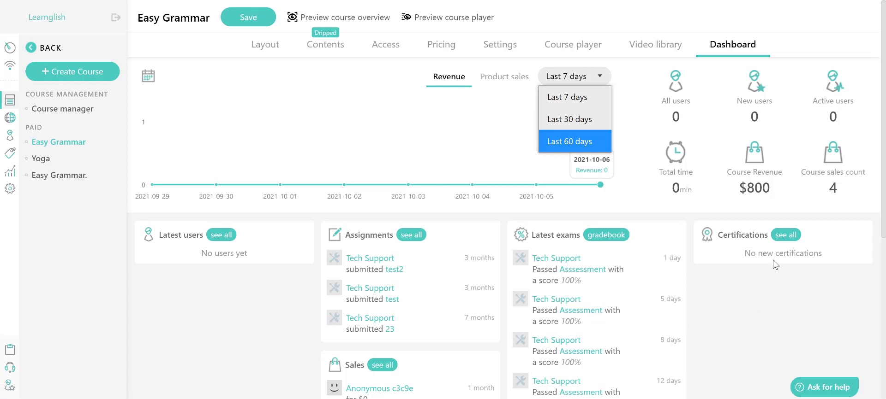
pyautogui.moveTo(797, 273)
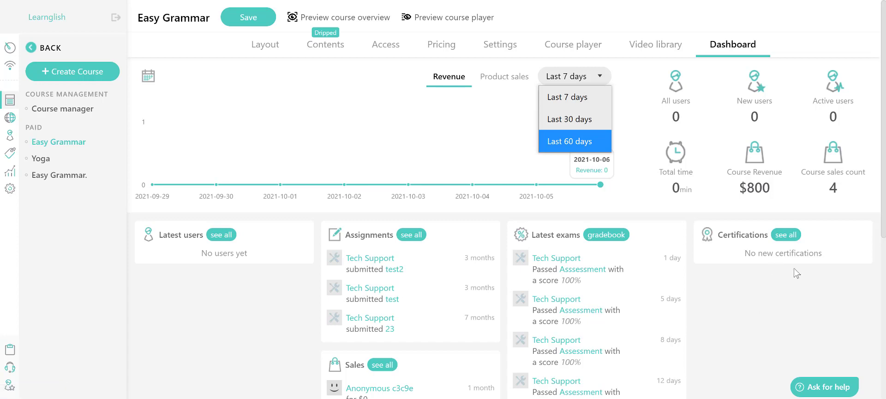
pyautogui.moveTo(834, 276)
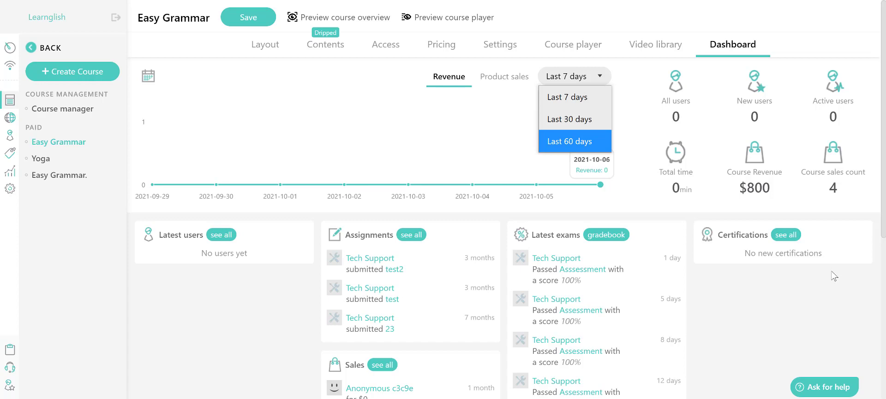
pyautogui.moveTo(571, 322)
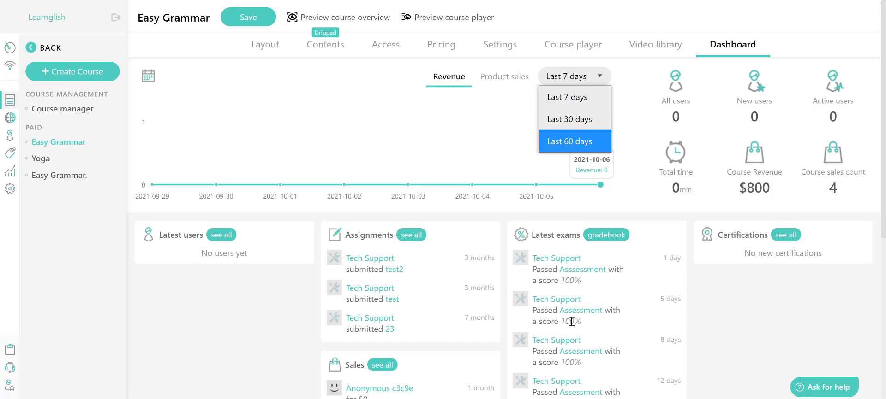
pyautogui.moveTo(174, 289)
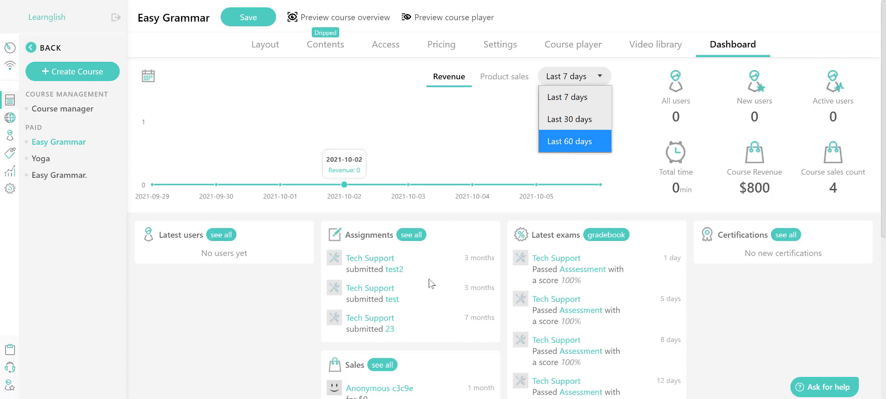
pyautogui.scroll(-3)
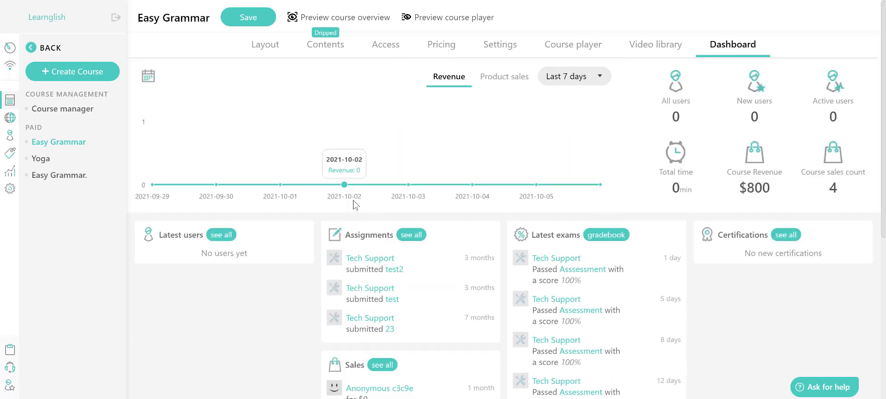
pyautogui.moveTo(413, 186)
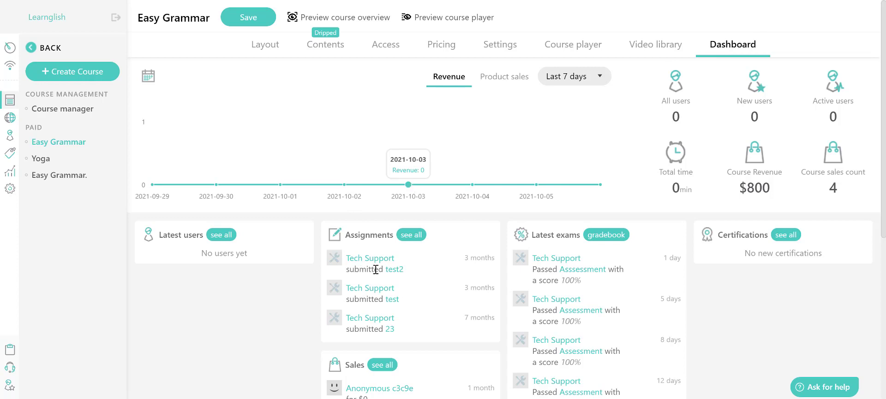
pyautogui.moveTo(382, 293)
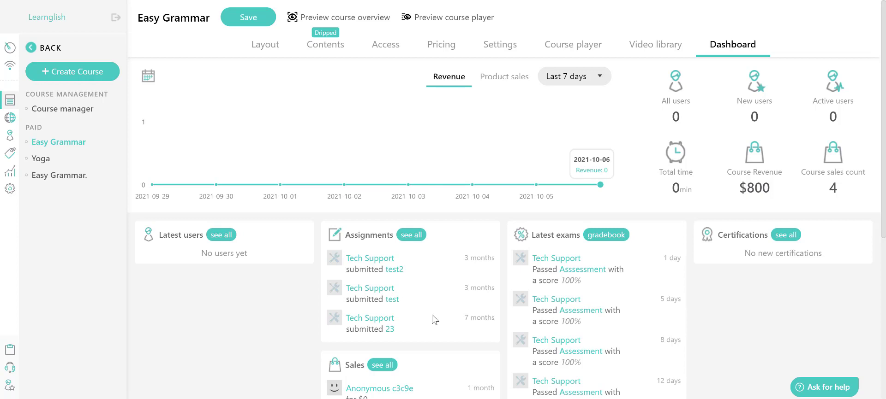
pyautogui.moveTo(131, 290)
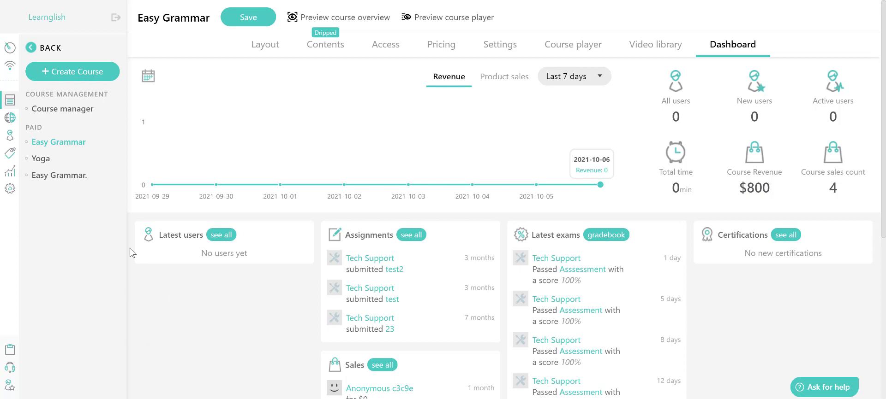
pyautogui.moveTo(9, 135)
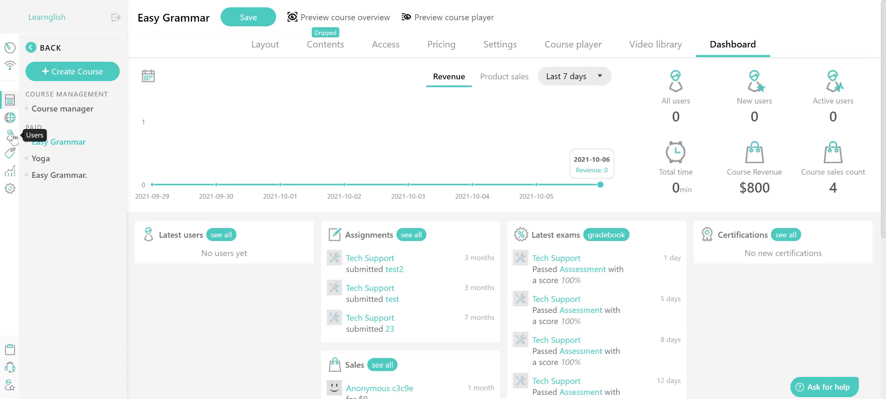
pyautogui.moveTo(232, 289)
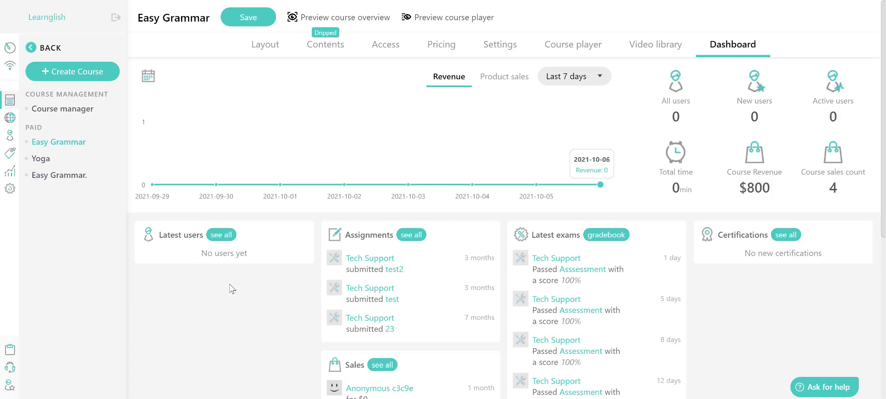
pyautogui.moveTo(307, 282)
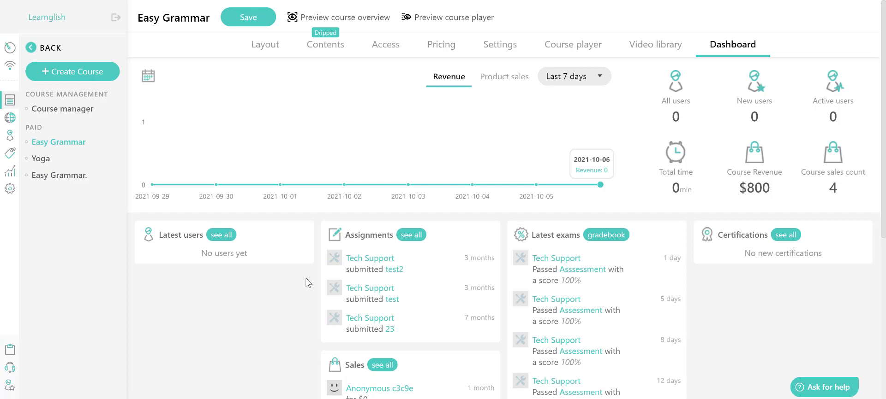
pyautogui.moveTo(286, 263)
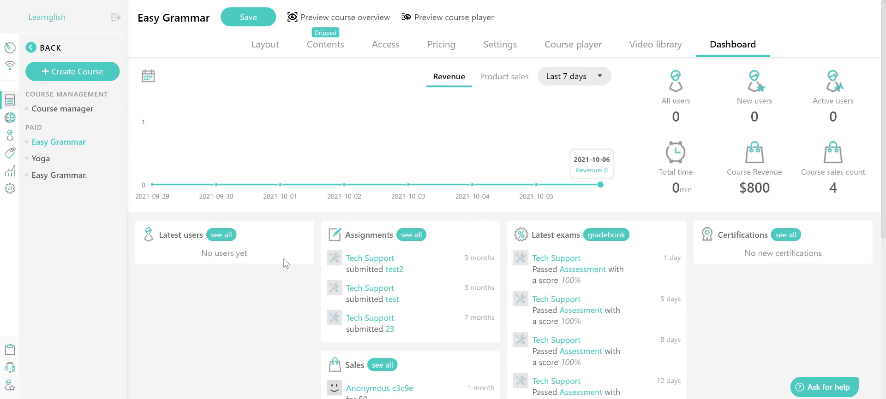
pyautogui.moveTo(279, 185)
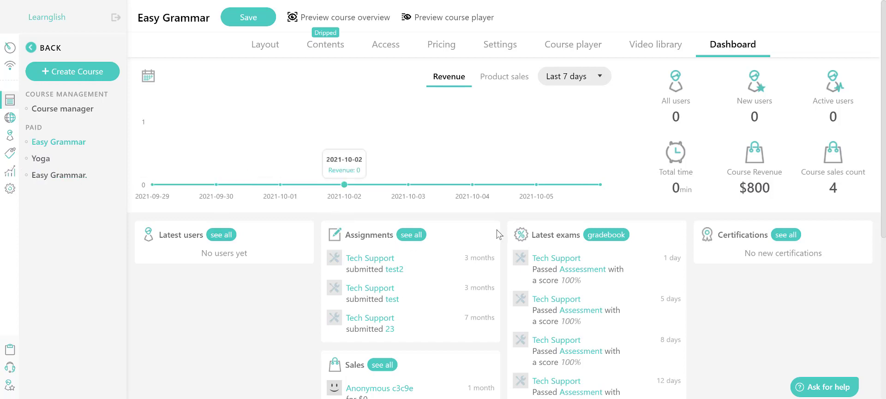
pyautogui.moveTo(535, 184)
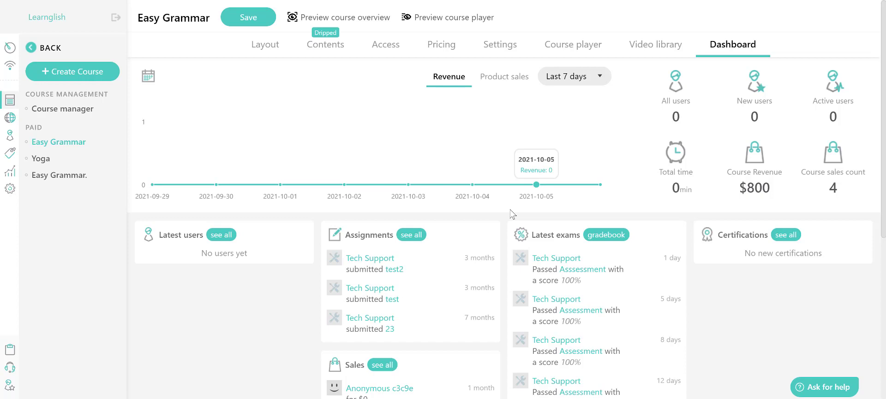
pyautogui.moveTo(591, 220)
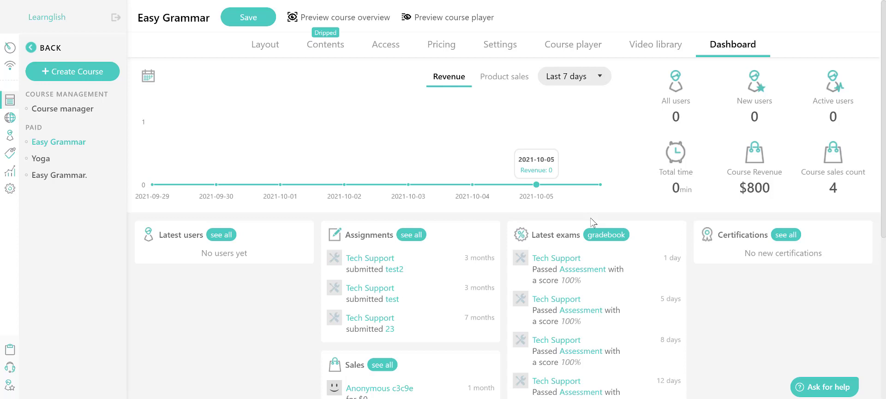